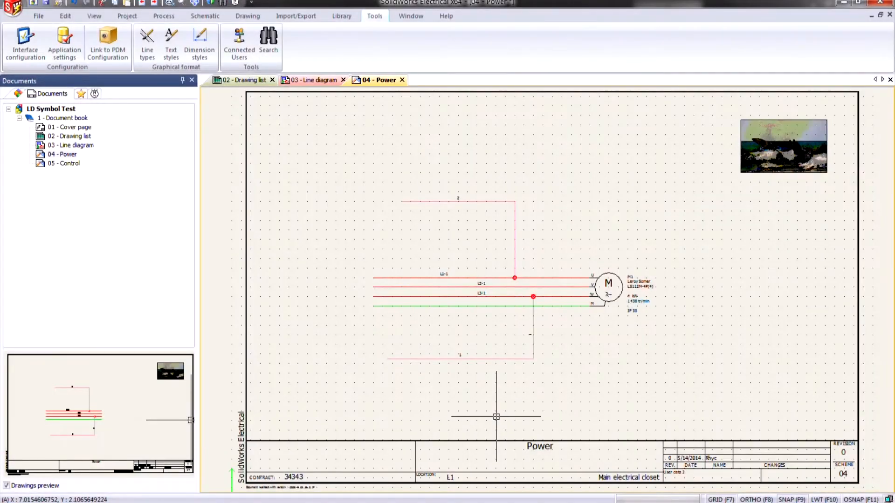
{"action": "mouse_move", "coordinate": [500, 416]}
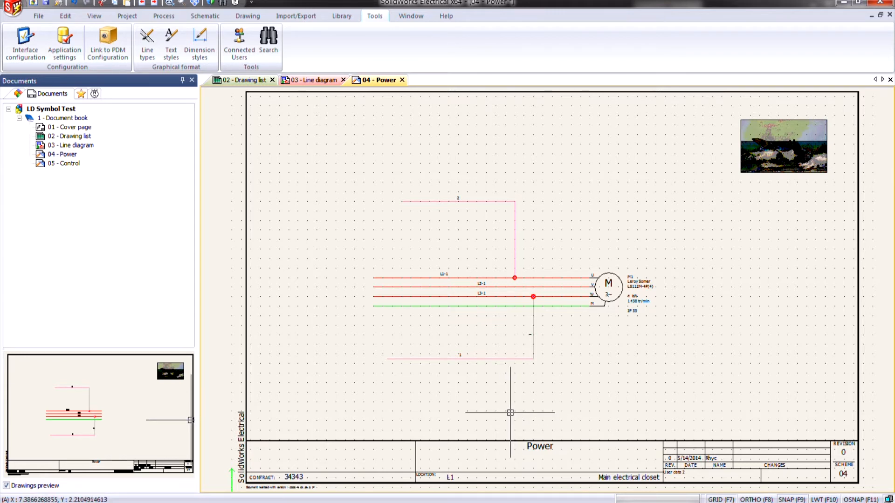
{"action": "mouse_move", "coordinate": [511, 412]}
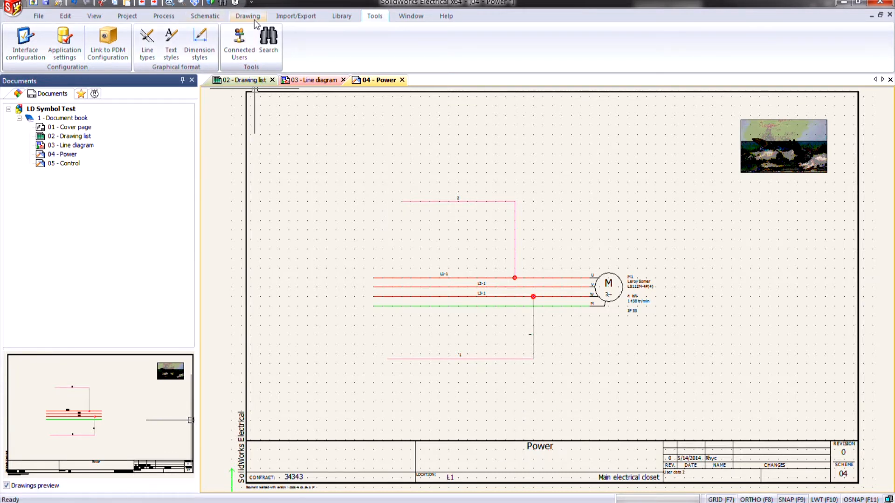
Show the Drawing tools and bring up the document book's context actions.
{"action": "left_click", "coordinate": [247, 15]}
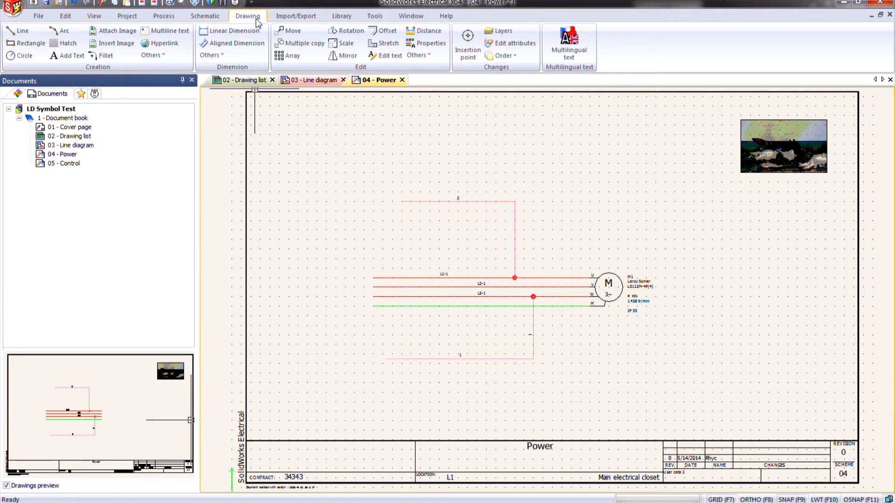
{"action": "left_click", "coordinate": [152, 55]}
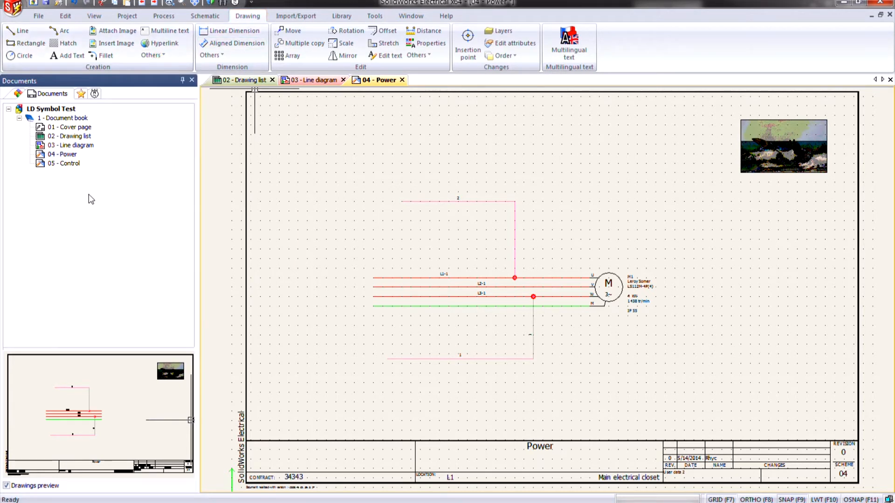
{"action": "mouse_move", "coordinate": [89, 192]}
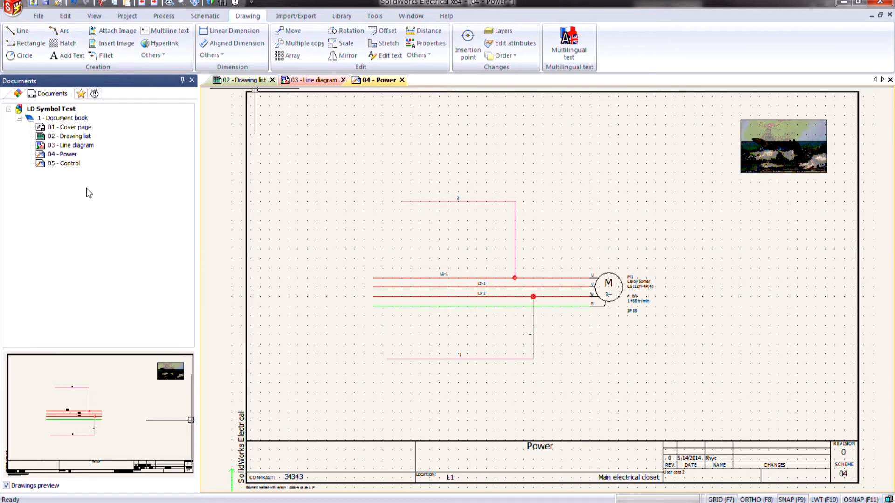
{"action": "mouse_move", "coordinate": [68, 127]}
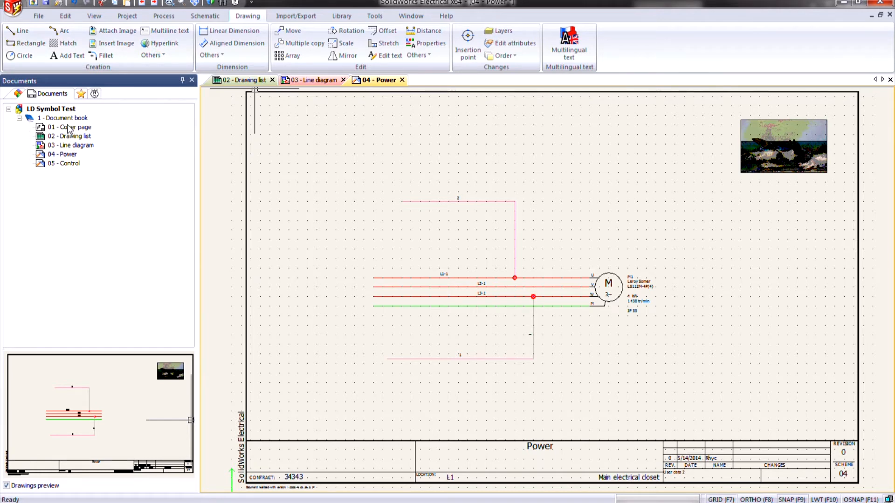
{"action": "right_click", "coordinate": [64, 118]}
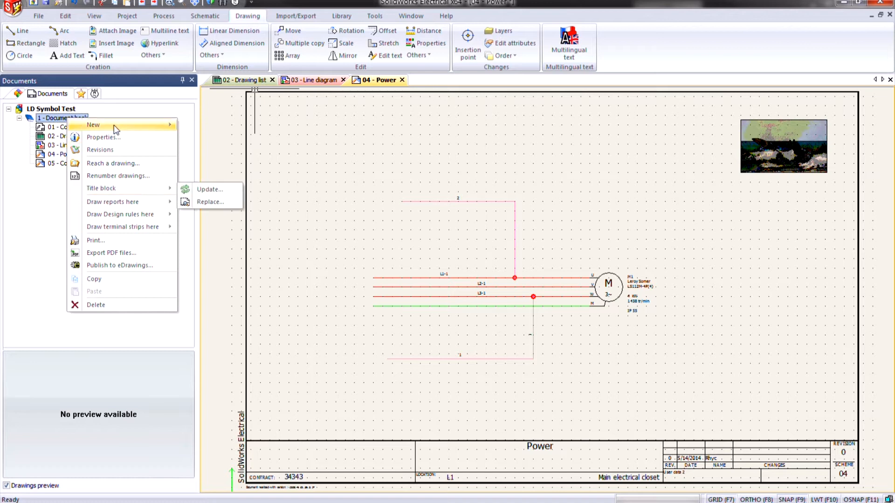
{"action": "mouse_move", "coordinate": [93, 125]}
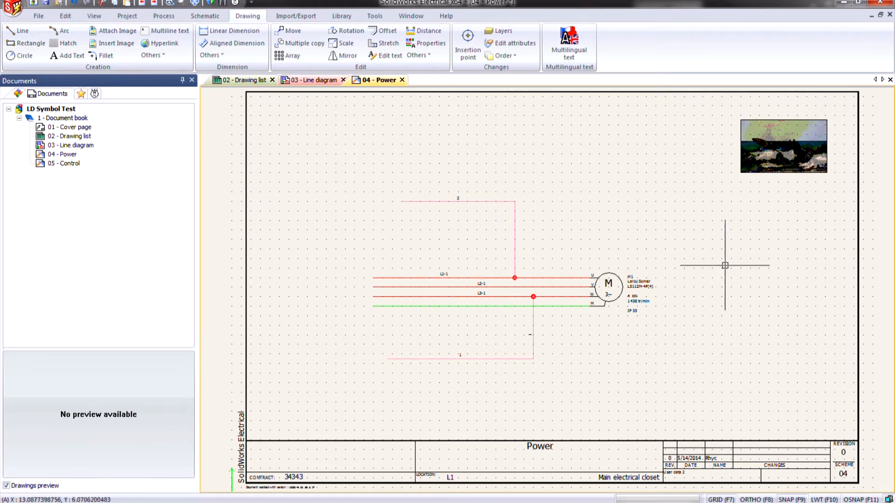
{"action": "mouse_move", "coordinate": [676, 271]}
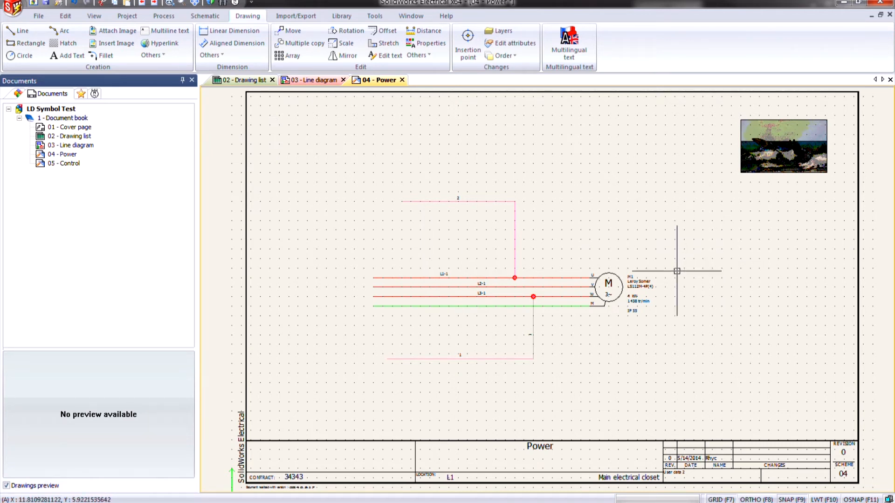
Start the Wipeout command from the Others list of drawing shapes.
{"action": "left_click", "coordinate": [151, 55]}
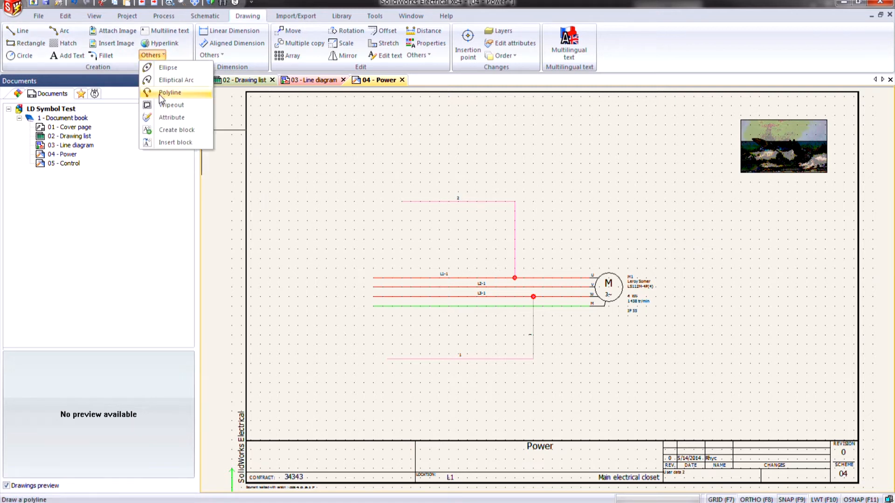
{"action": "mouse_move", "coordinate": [171, 105]}
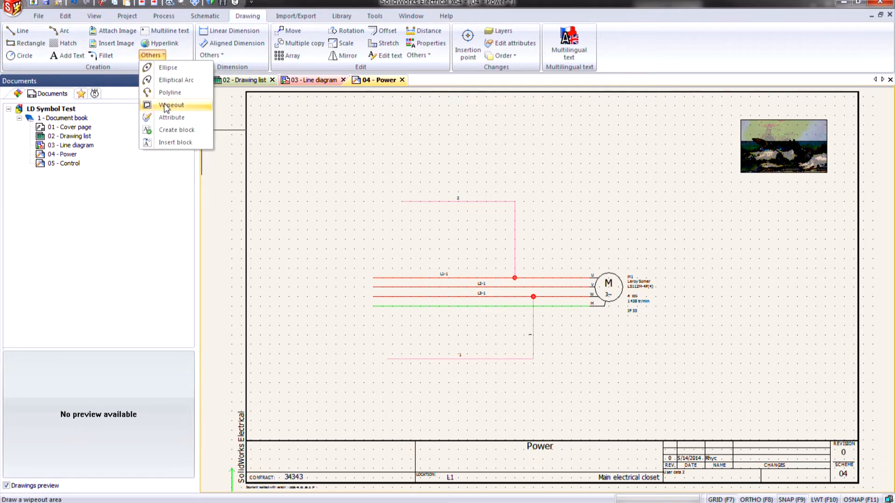
{"action": "left_click", "coordinate": [171, 105]}
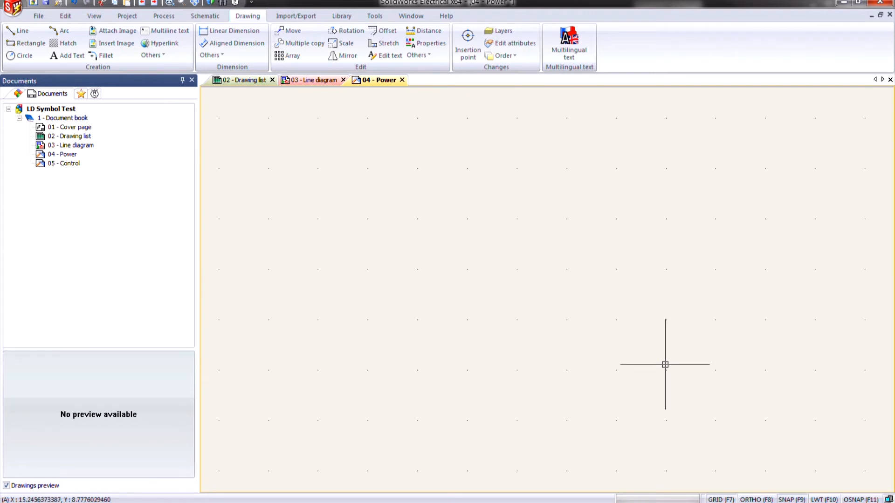
{"action": "mouse_move", "coordinate": [695, 412]}
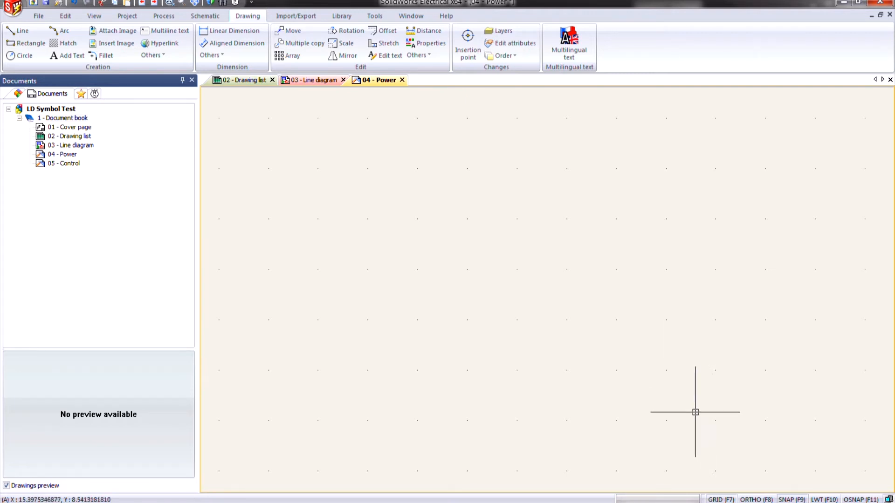
{"action": "mouse_move", "coordinate": [693, 401]}
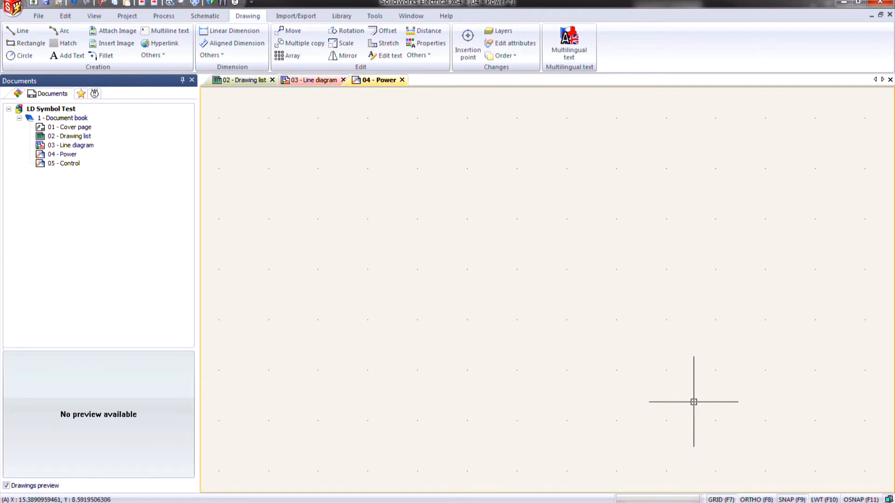
{"action": "mouse_move", "coordinate": [743, 478]}
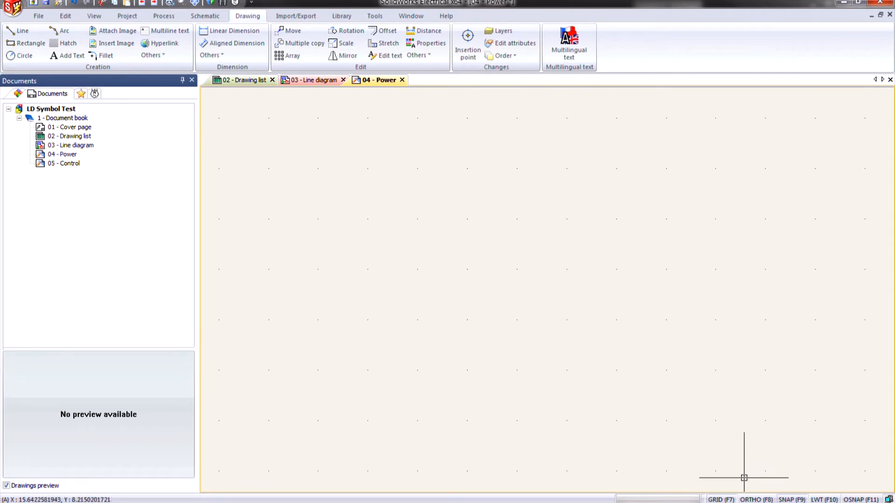
{"action": "mouse_move", "coordinate": [738, 478]}
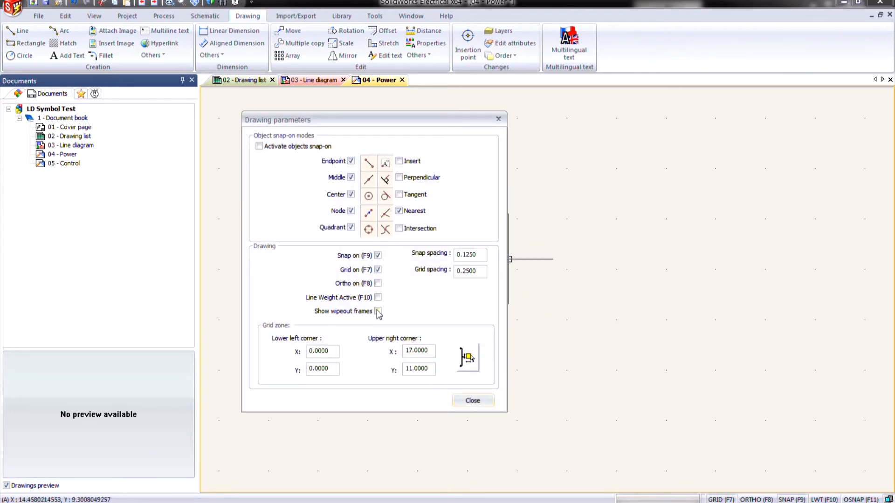
Make wipeout frame outlines visible so the rectangle over the motor shows.
{"action": "left_click", "coordinate": [472, 399]}
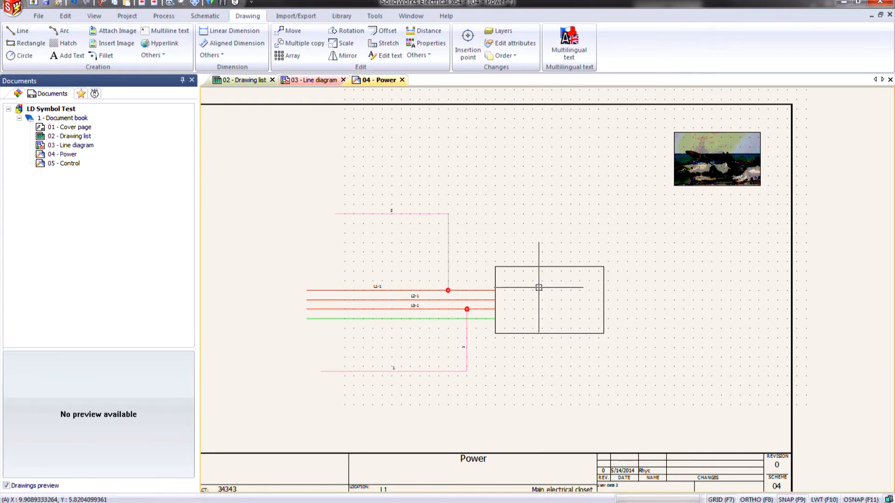
{"action": "mouse_move", "coordinate": [541, 280]}
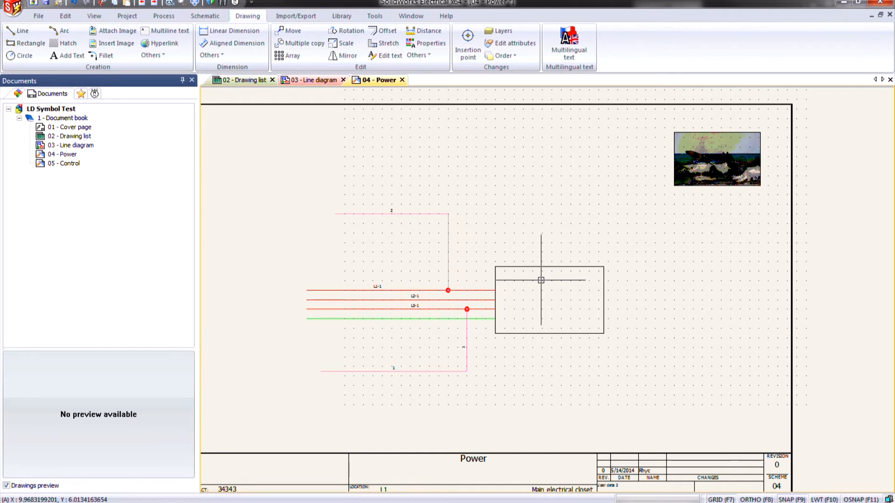
{"action": "mouse_move", "coordinate": [525, 190]}
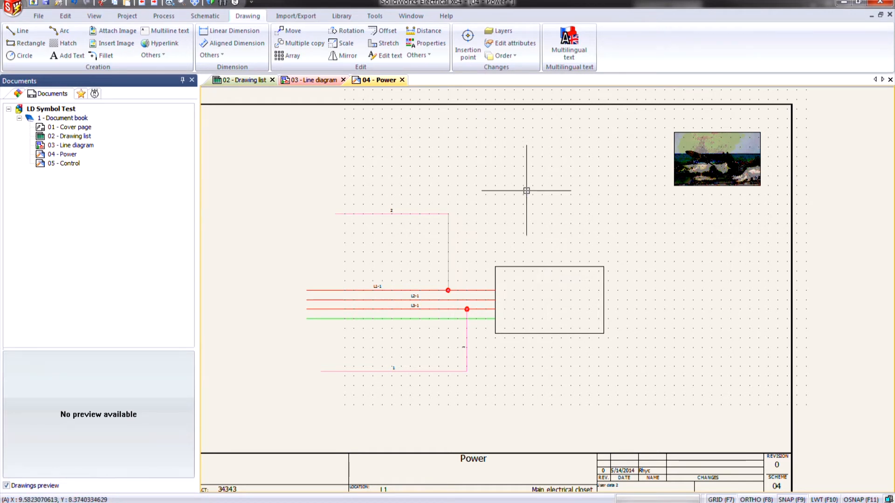
{"action": "mouse_move", "coordinate": [532, 236]}
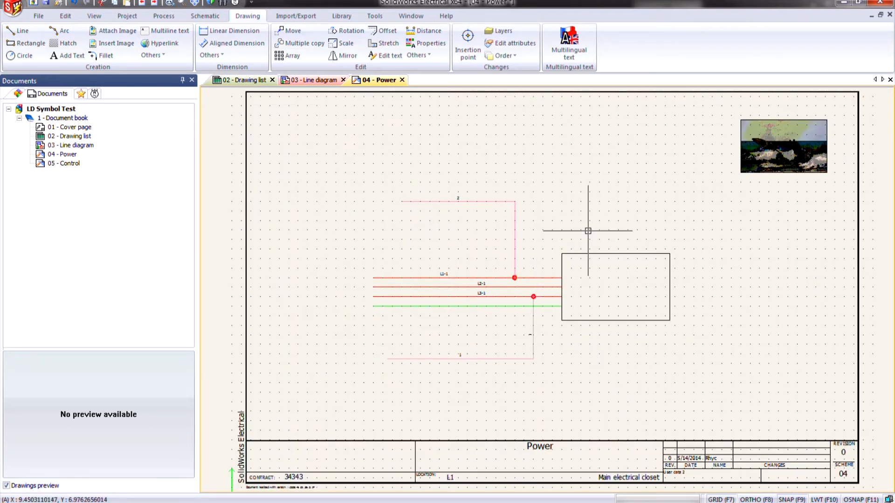
{"action": "mouse_move", "coordinate": [625, 238]}
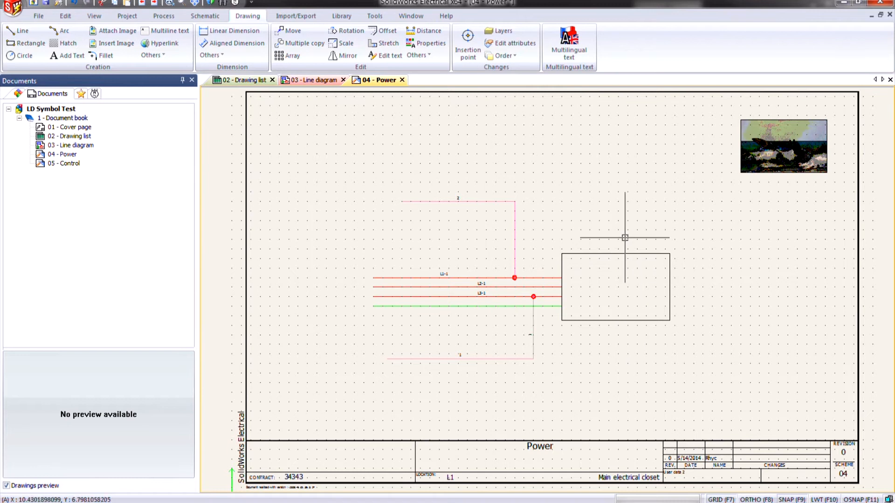
{"action": "mouse_move", "coordinate": [631, 191]}
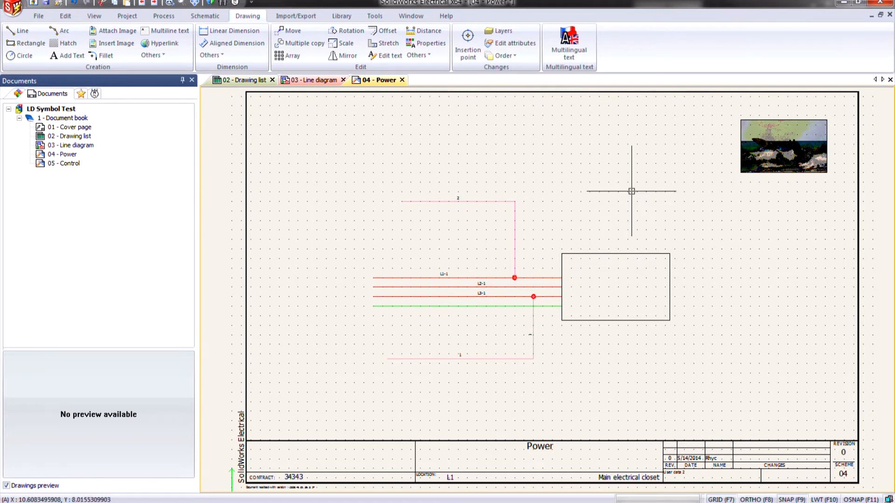
{"action": "mouse_move", "coordinate": [608, 170]}
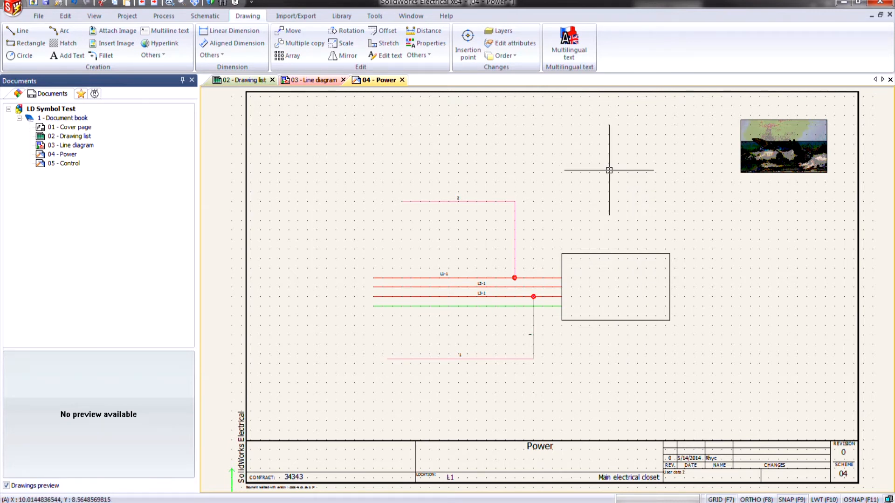
{"action": "mouse_move", "coordinate": [524, 167]}
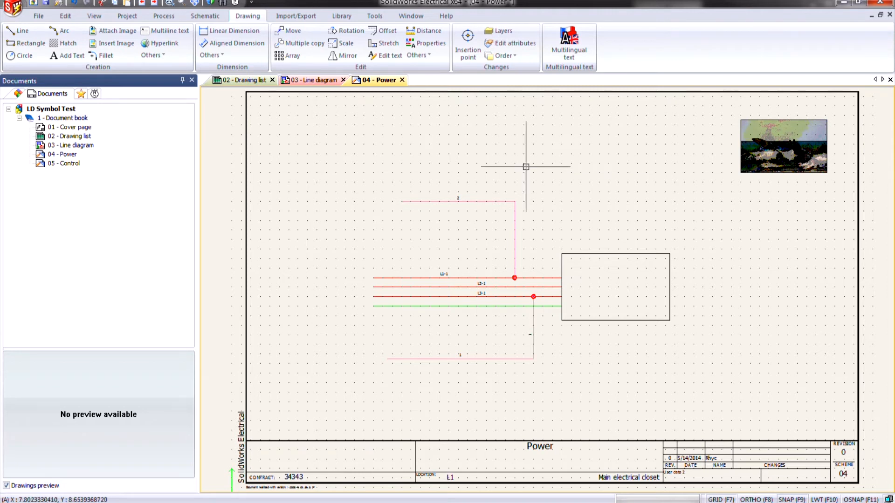
Reach Interface configuration with the drawing background colour options.
{"action": "left_click", "coordinate": [127, 16]}
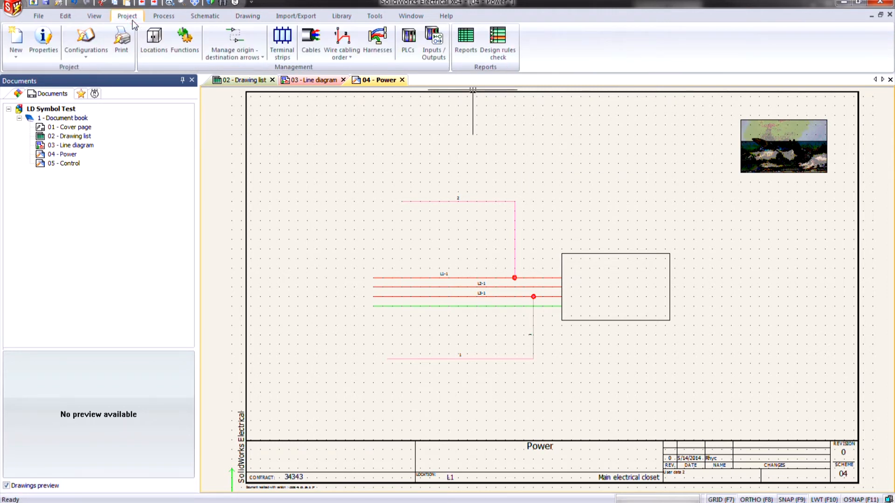
{"action": "left_click", "coordinate": [374, 16]}
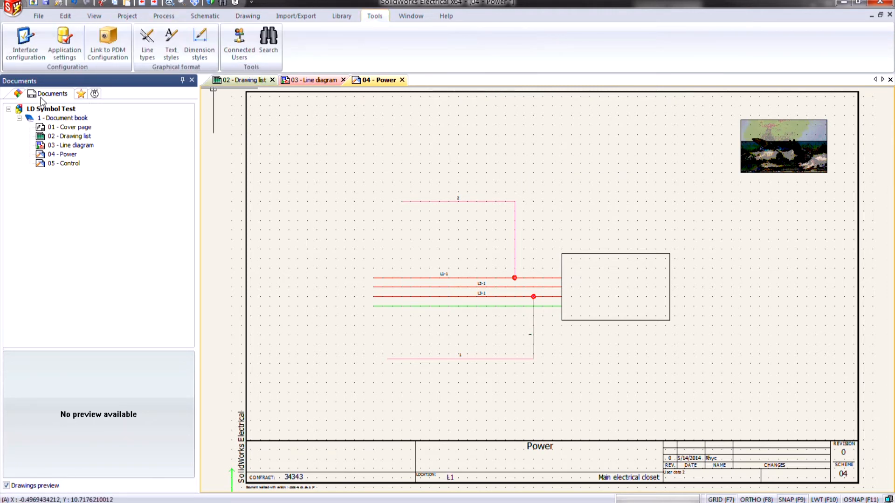
{"action": "left_click", "coordinate": [24, 43]}
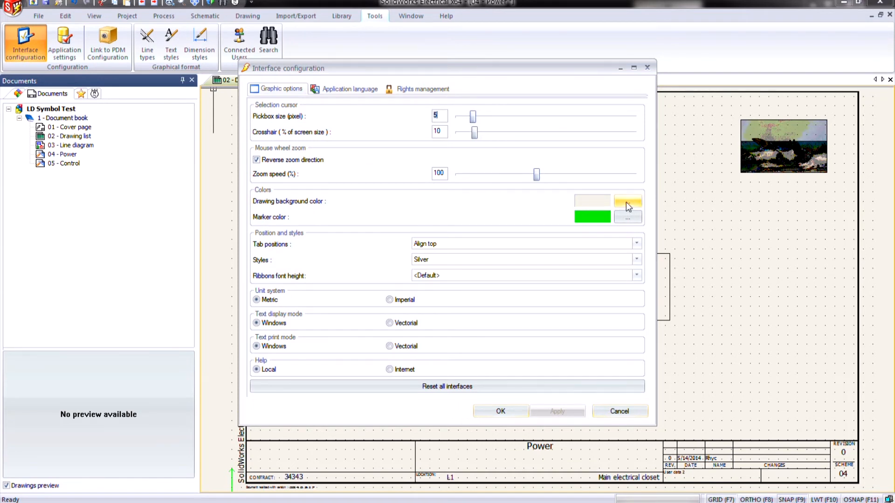
{"action": "mouse_move", "coordinate": [630, 207]}
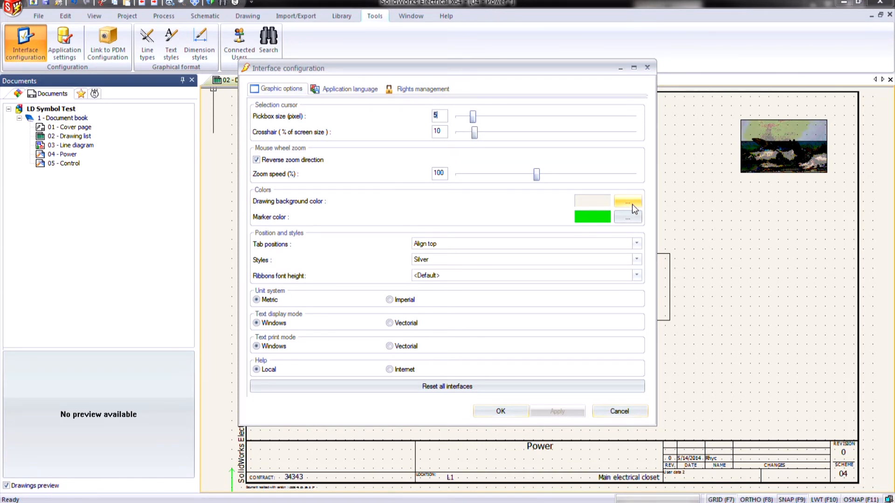
Pick pink from the colour spectrum as the drawing background and apply it.
{"action": "left_click", "coordinate": [627, 200]}
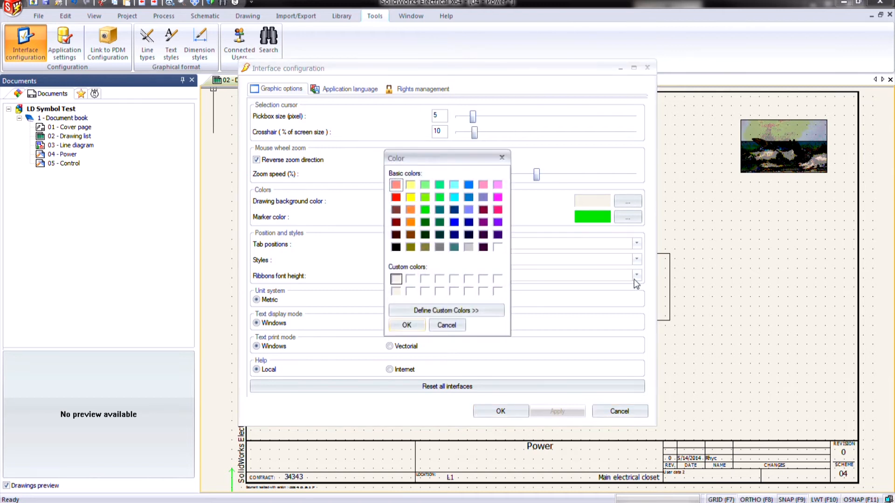
{"action": "left_click", "coordinate": [396, 279]}
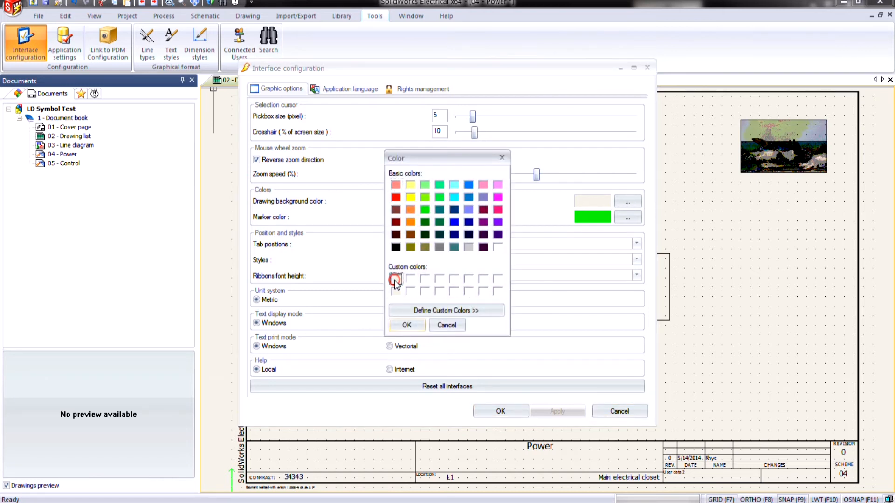
{"action": "left_click", "coordinate": [447, 310]}
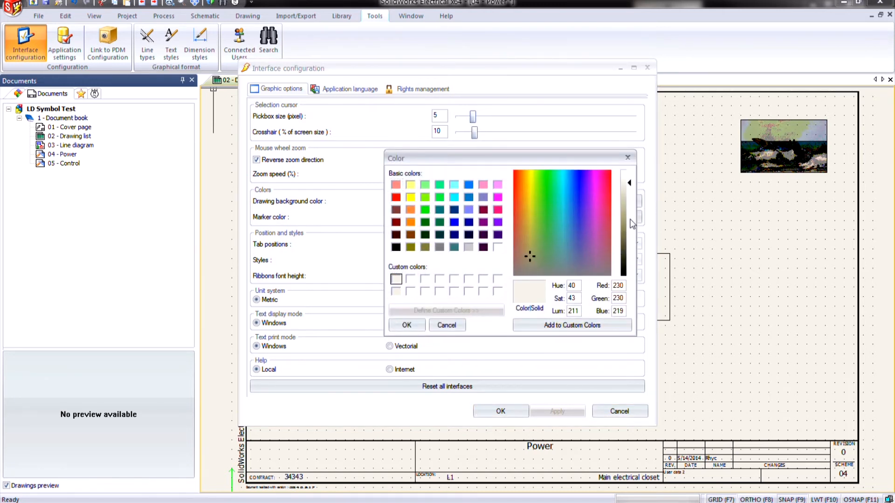
{"action": "mouse_move", "coordinate": [430, 292]}
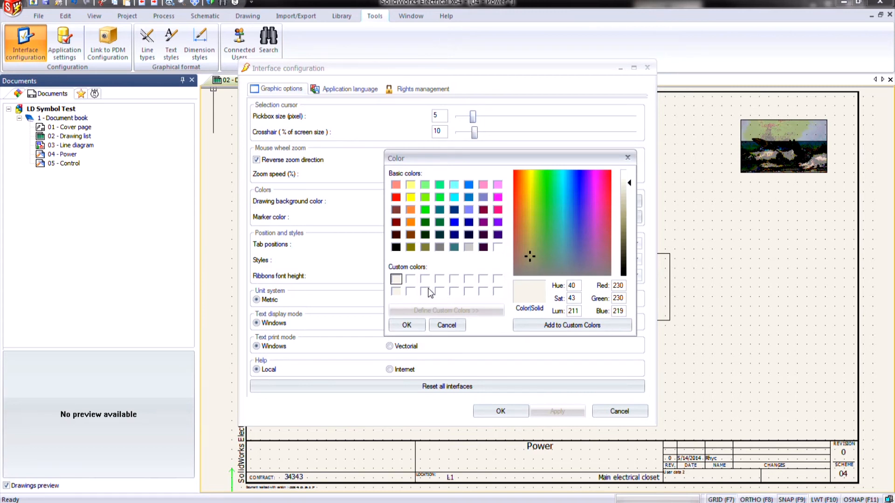
{"action": "mouse_move", "coordinate": [436, 218]}
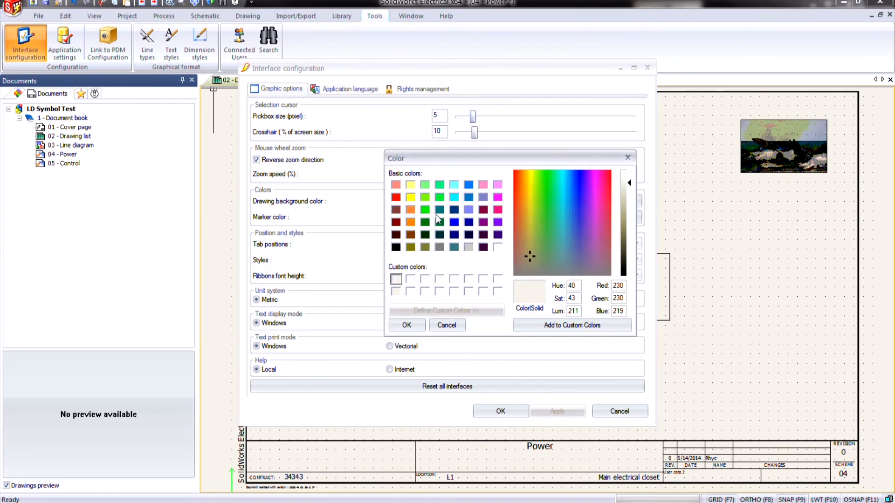
{"action": "mouse_move", "coordinate": [414, 313]}
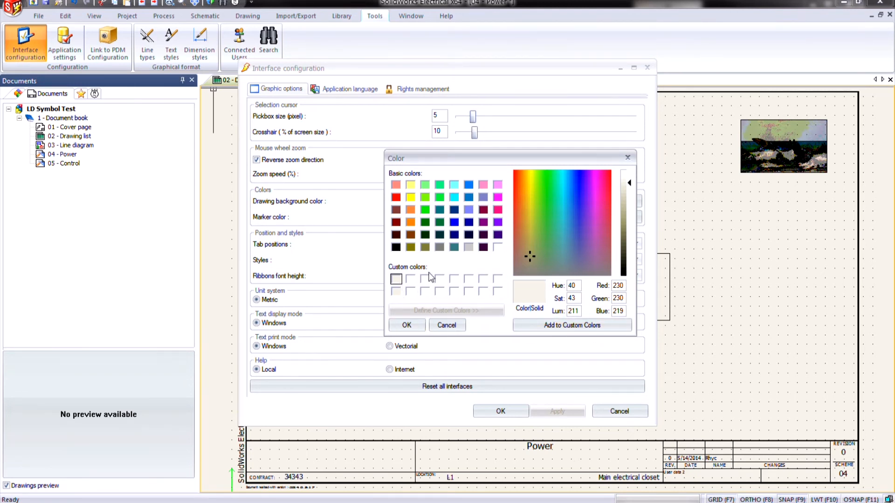
{"action": "mouse_move", "coordinate": [495, 193]}
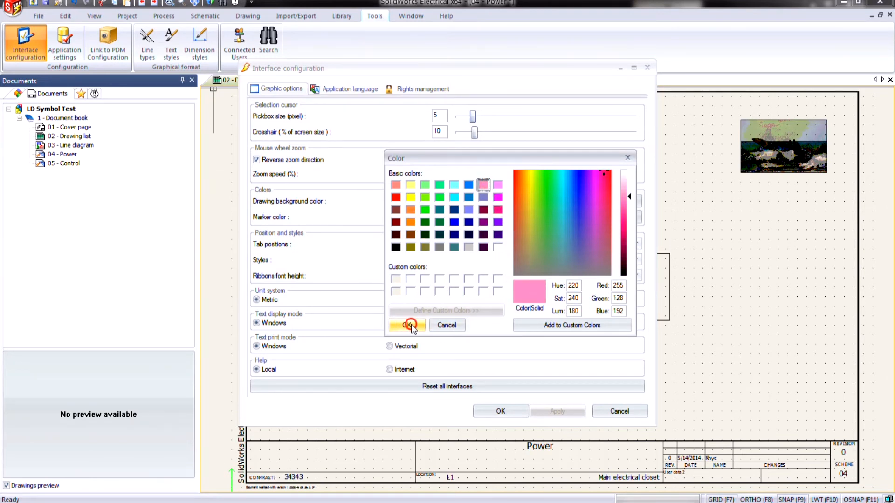
{"action": "left_click", "coordinate": [406, 324]}
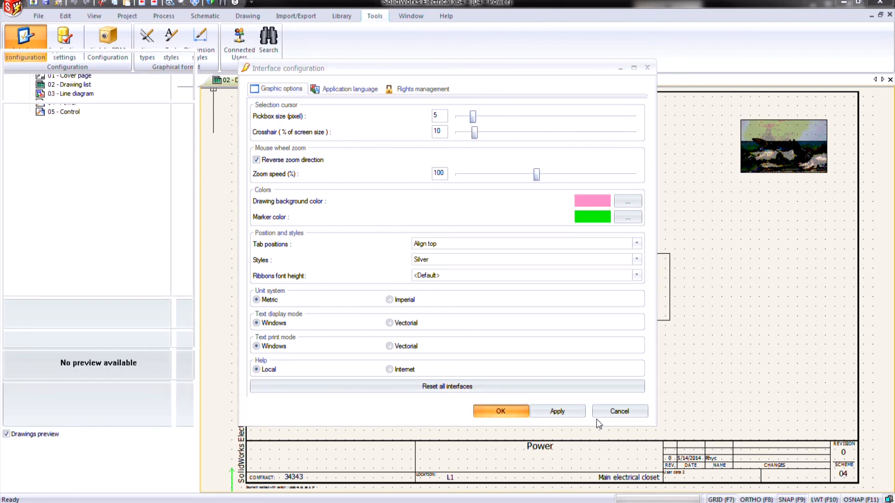
{"action": "left_click", "coordinate": [499, 411]}
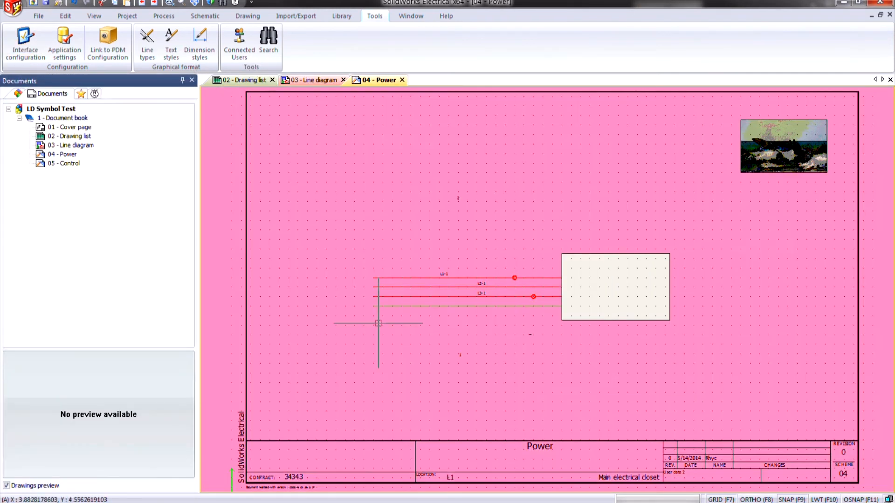
{"action": "mouse_move", "coordinate": [296, 284]}
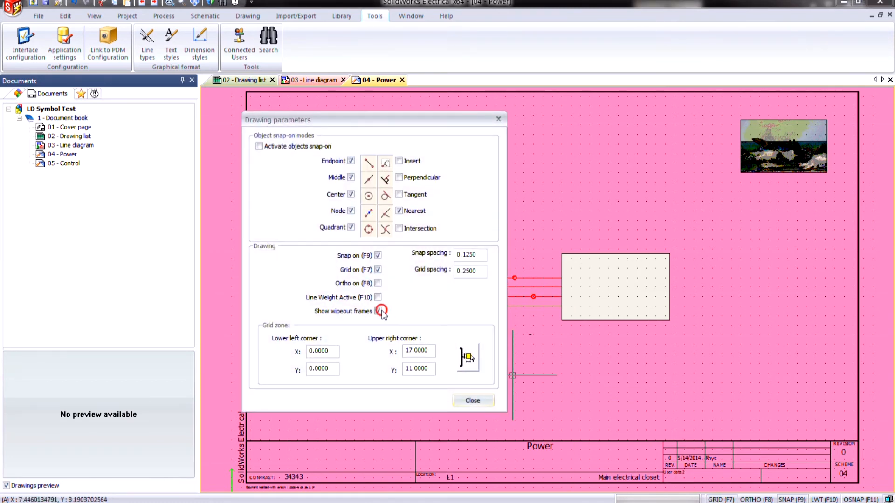
Uncheck Show wipeout frames in Drawing parameters and close it.
{"action": "left_click", "coordinate": [377, 311]}
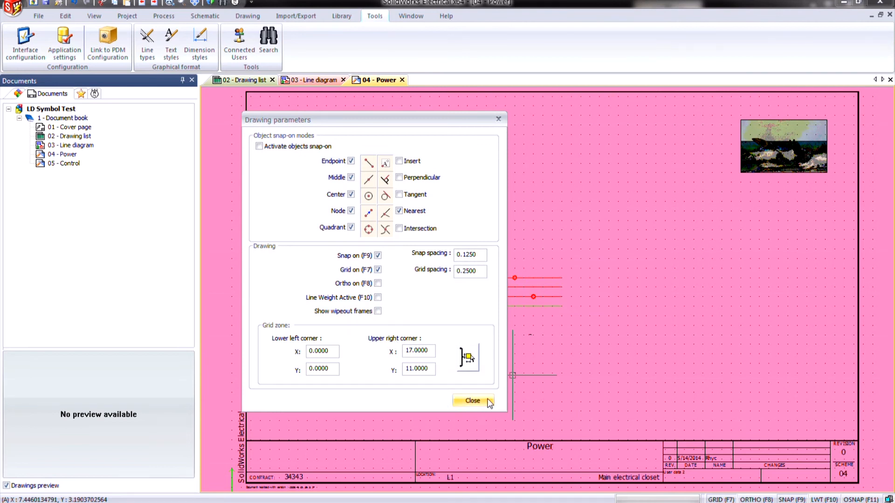
{"action": "left_click", "coordinate": [471, 399]}
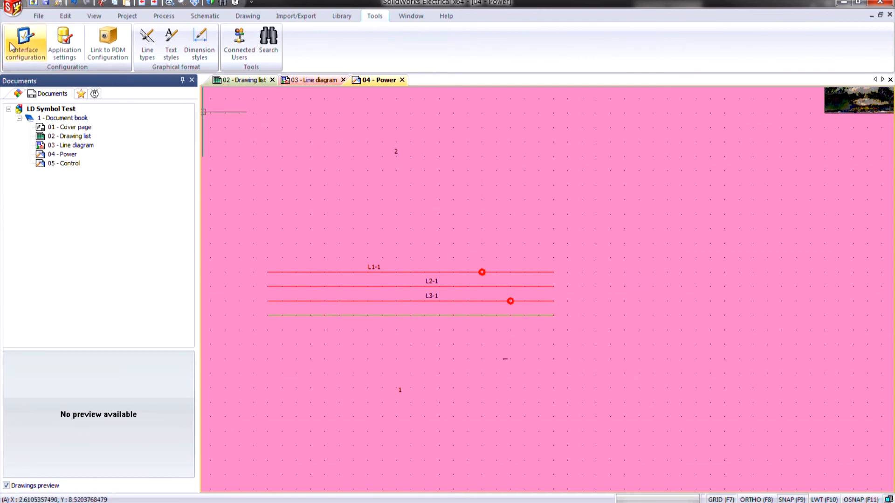
Set the drawing background colour back to off-white and apply it.
{"action": "left_click", "coordinate": [24, 43]}
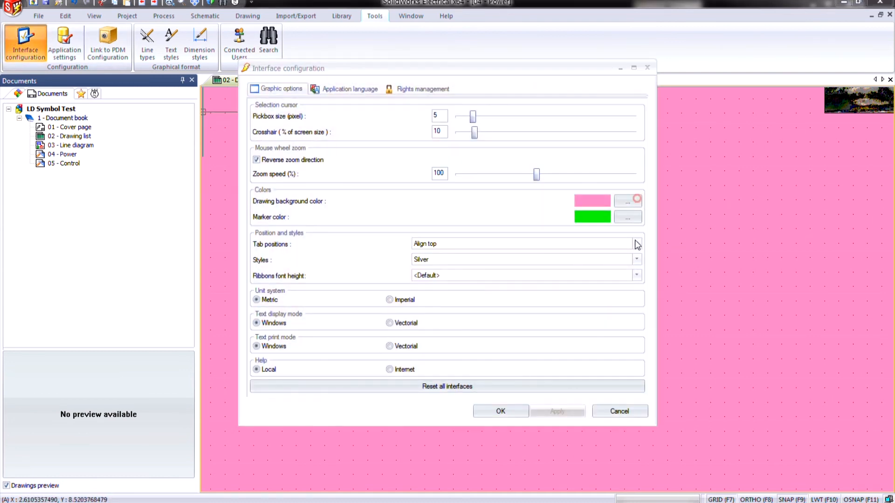
{"action": "left_click", "coordinate": [627, 201]}
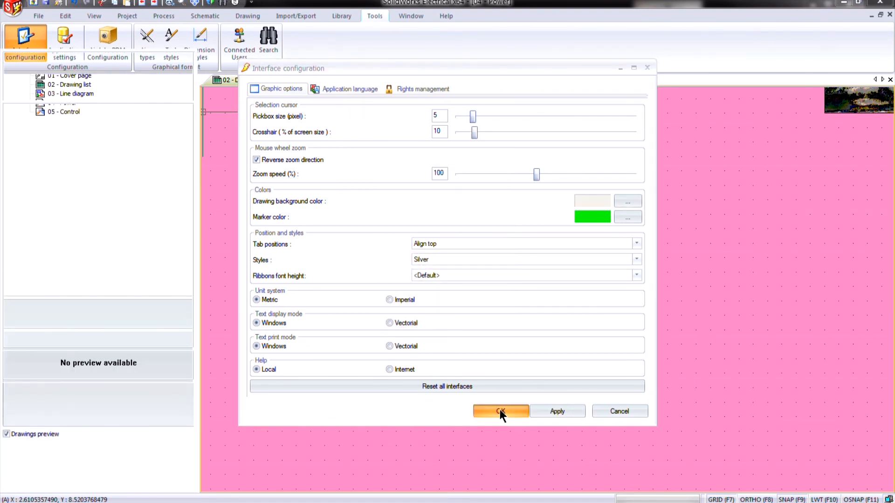
{"action": "left_click", "coordinate": [499, 410]}
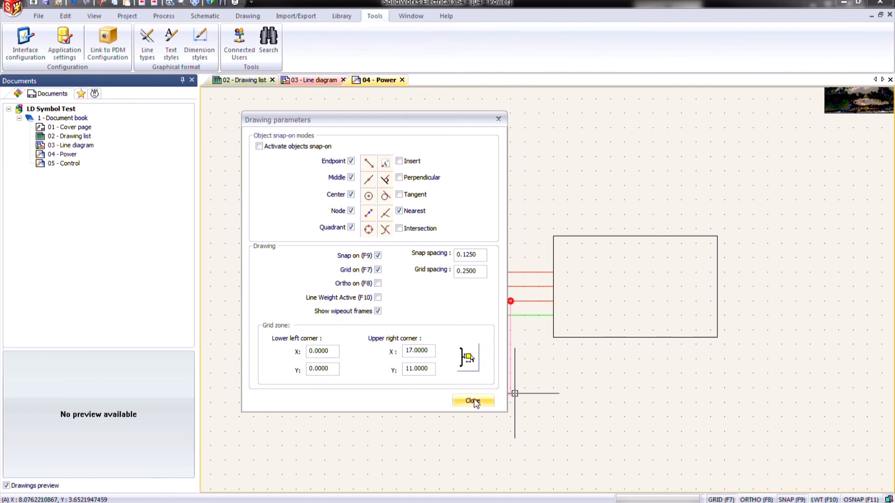
Re-enable Show wipeout frames and close Drawing parameters.
{"action": "left_click", "coordinate": [472, 401]}
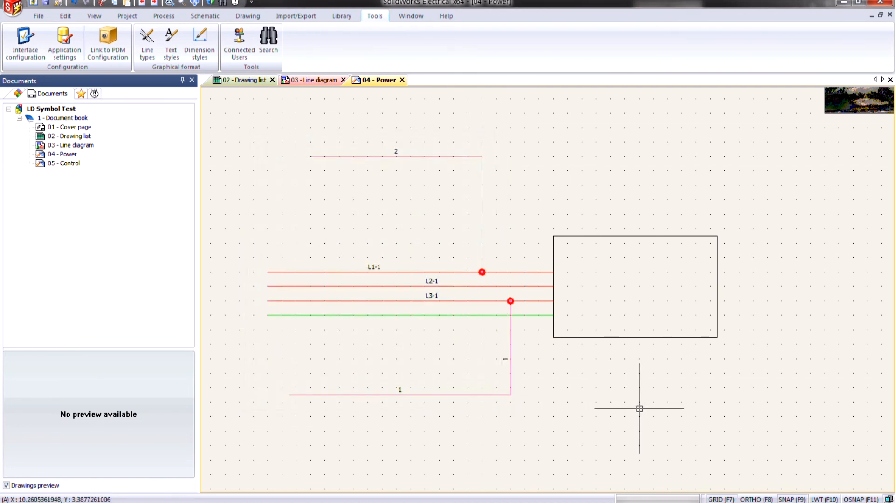